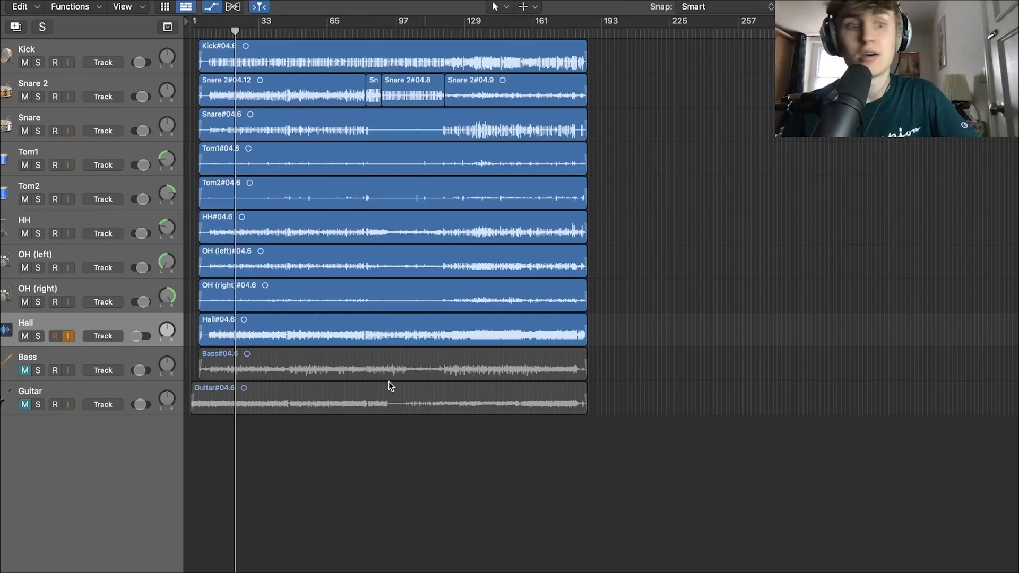
Select the bass track to work on.
click(42, 370)
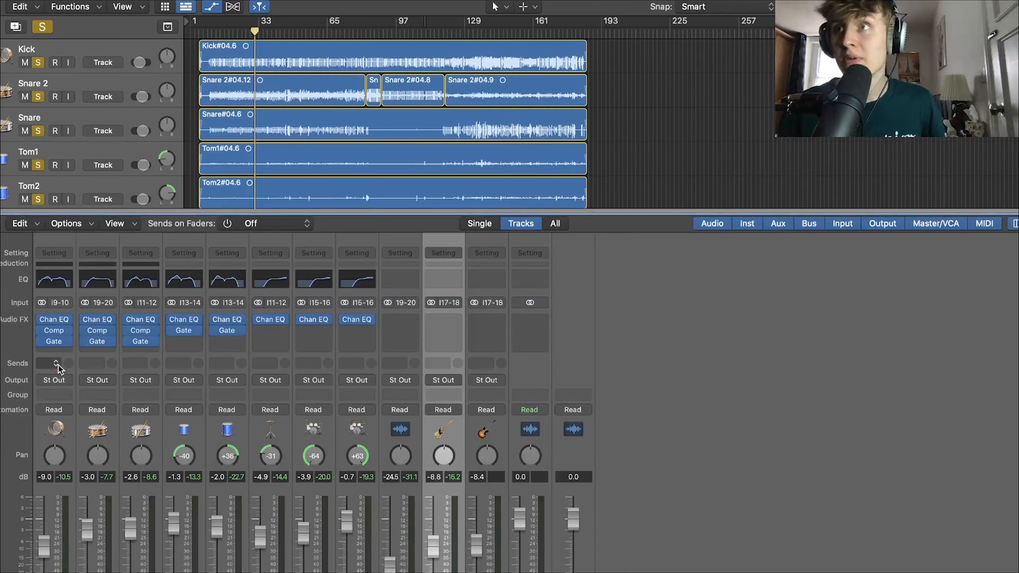
mouse_move(282, 520)
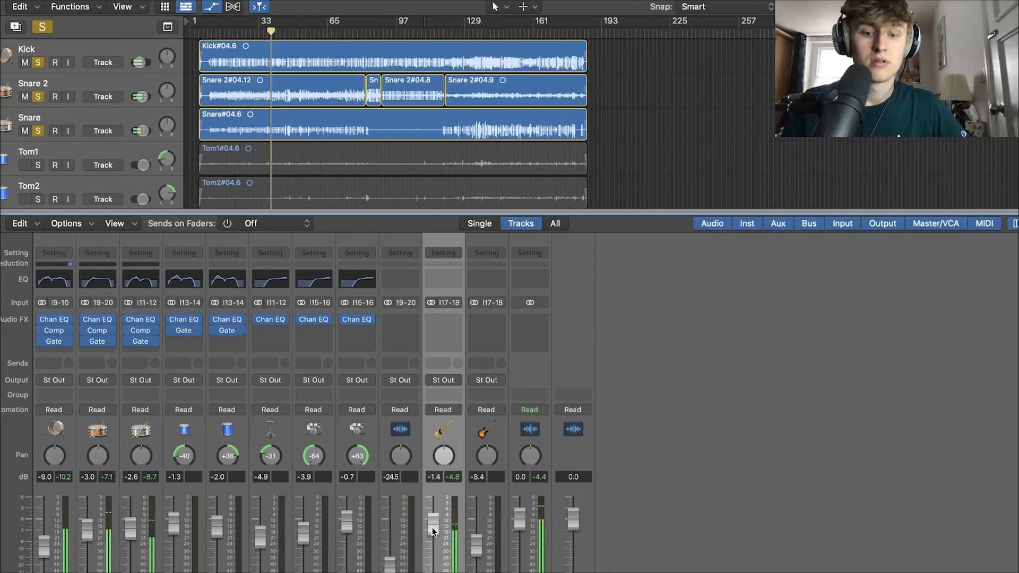
mouse_move(448, 286)
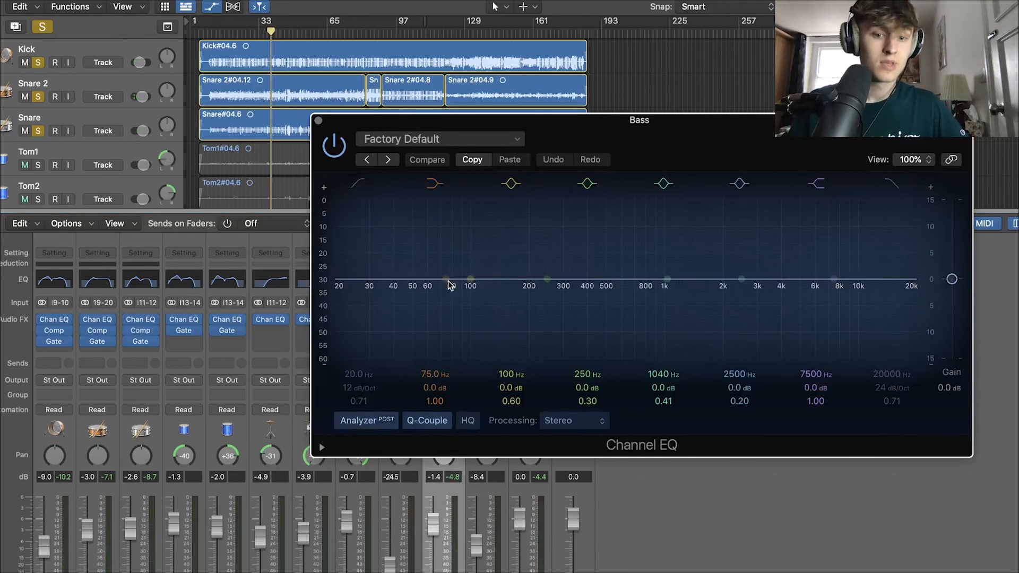
Enable the bass EQ low cut and set it to about 31 Hz.
click(427, 159)
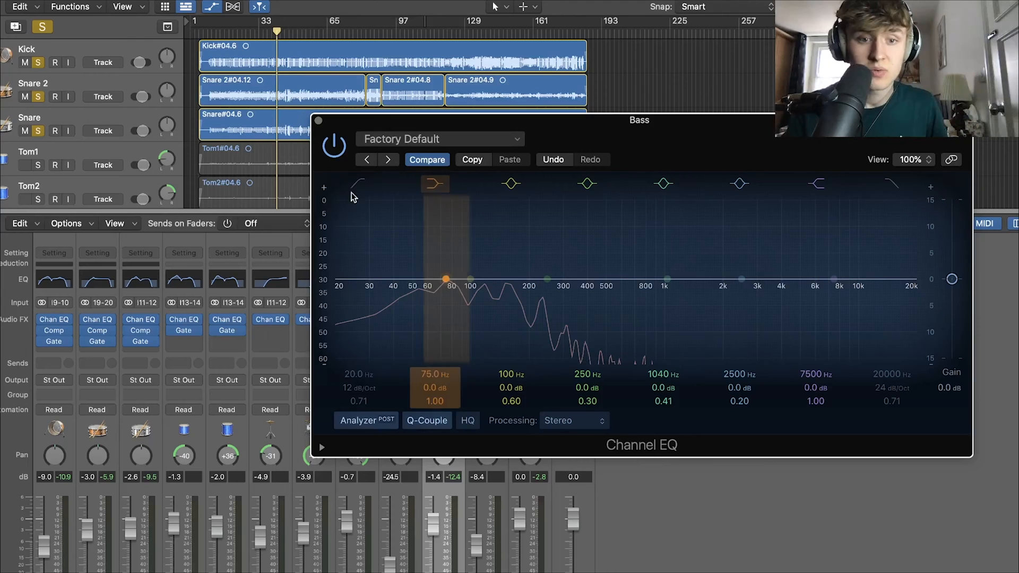
click(358, 184)
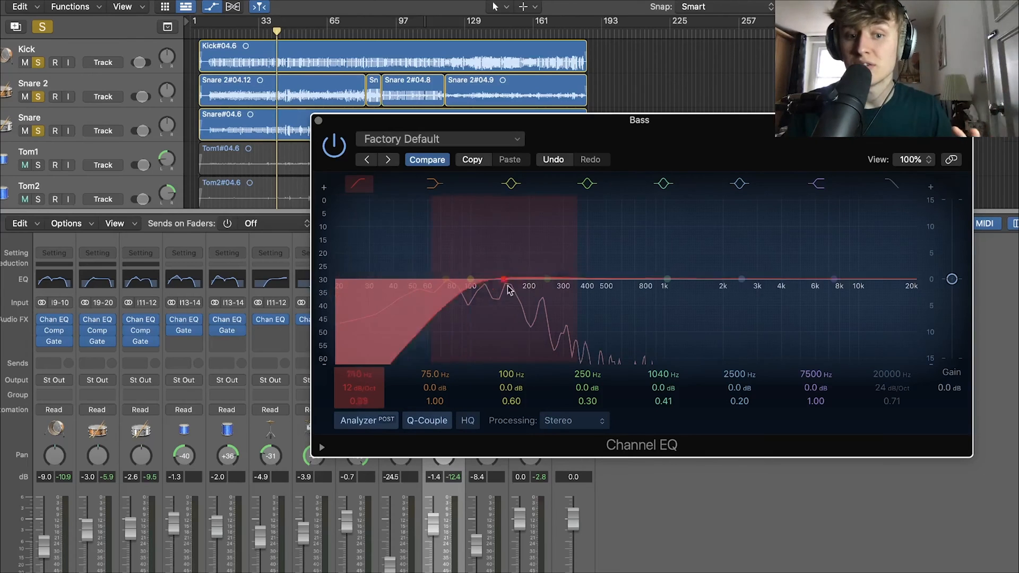
drag(504, 280, 513, 293)
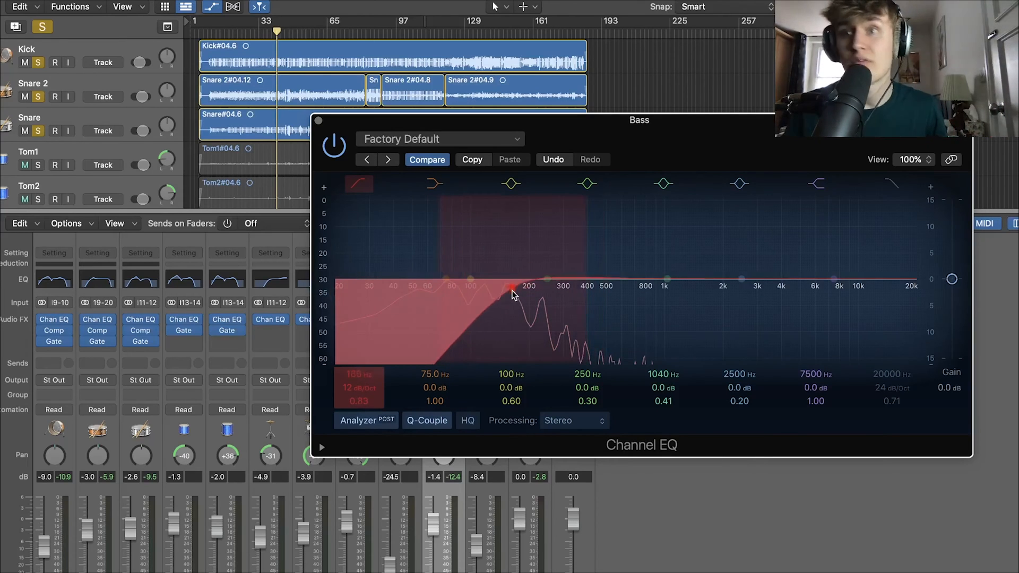
drag(513, 290, 484, 290)
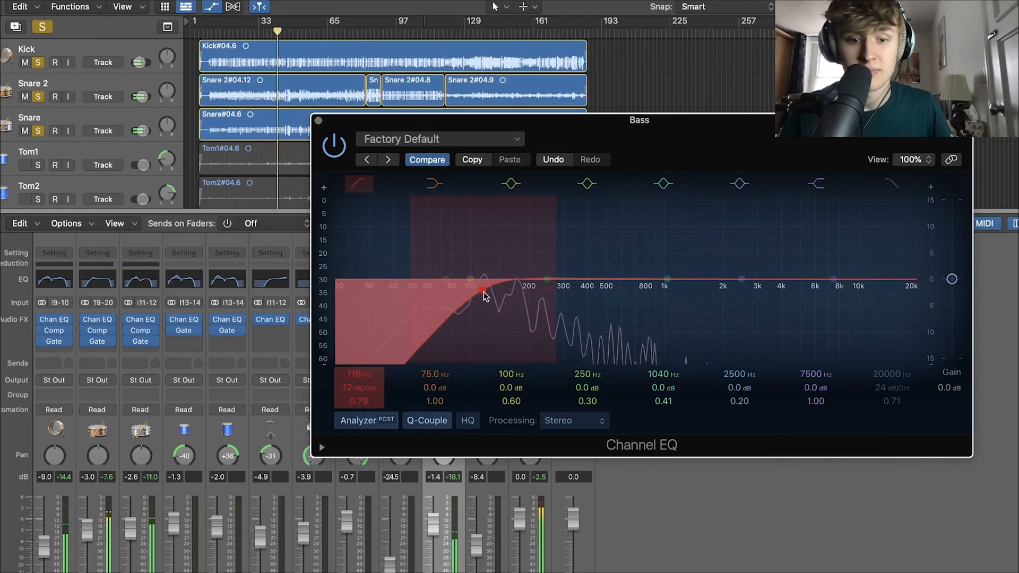
drag(484, 292, 370, 295)
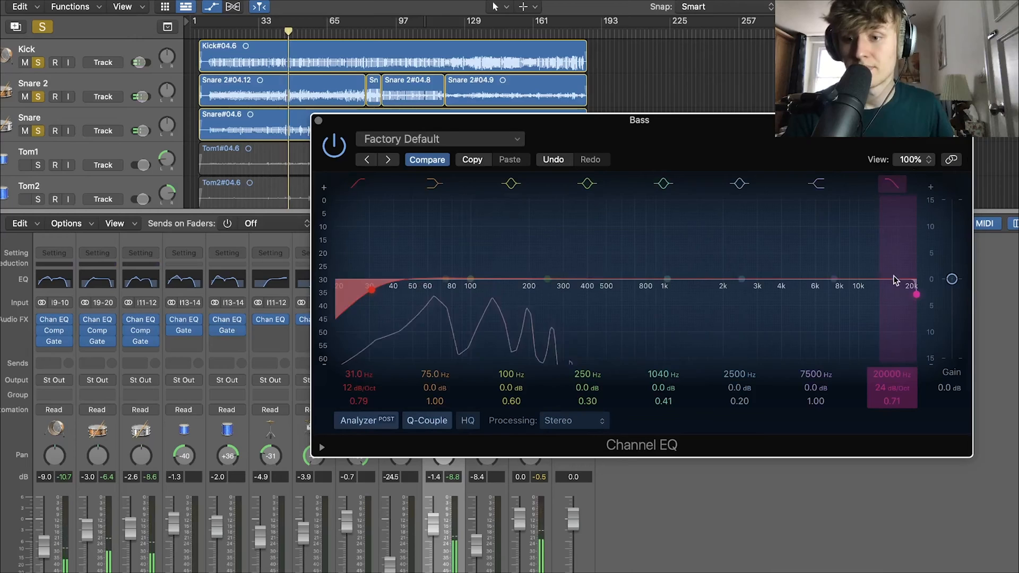
Set the high cut to about 4760 Hz with a gentler slope.
drag(917, 295, 562, 295)
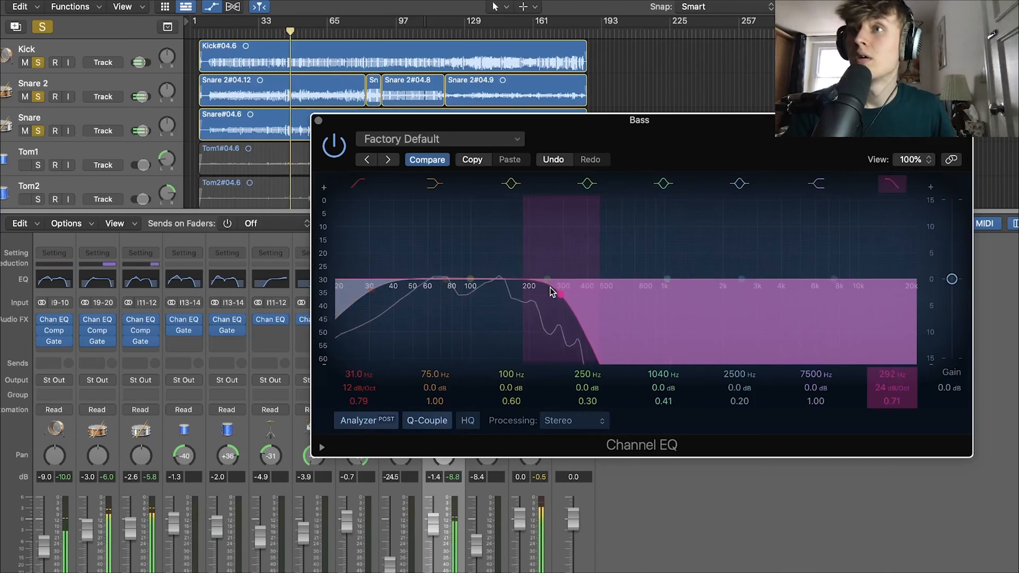
drag(559, 292, 666, 292)
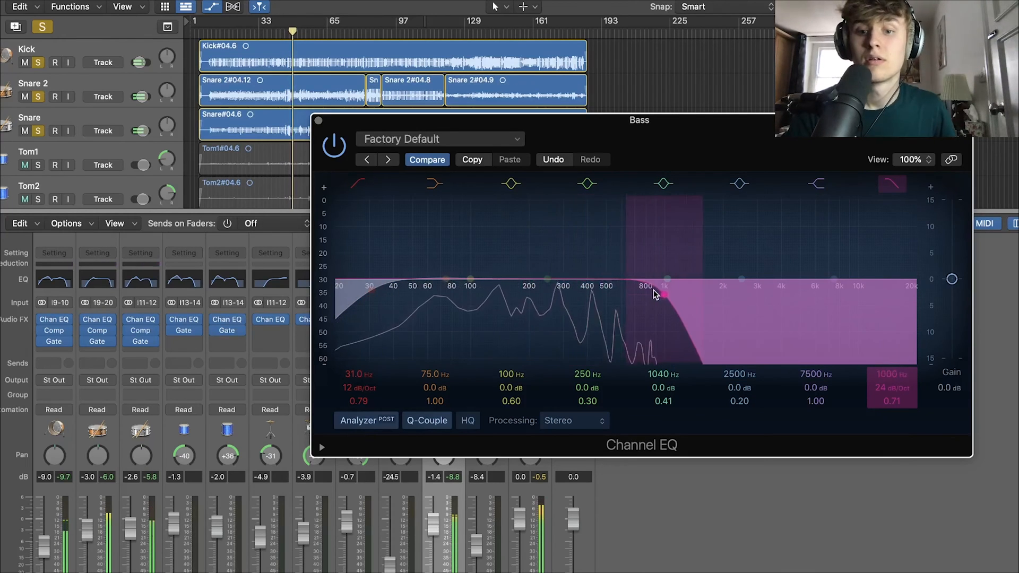
drag(656, 294, 763, 295)
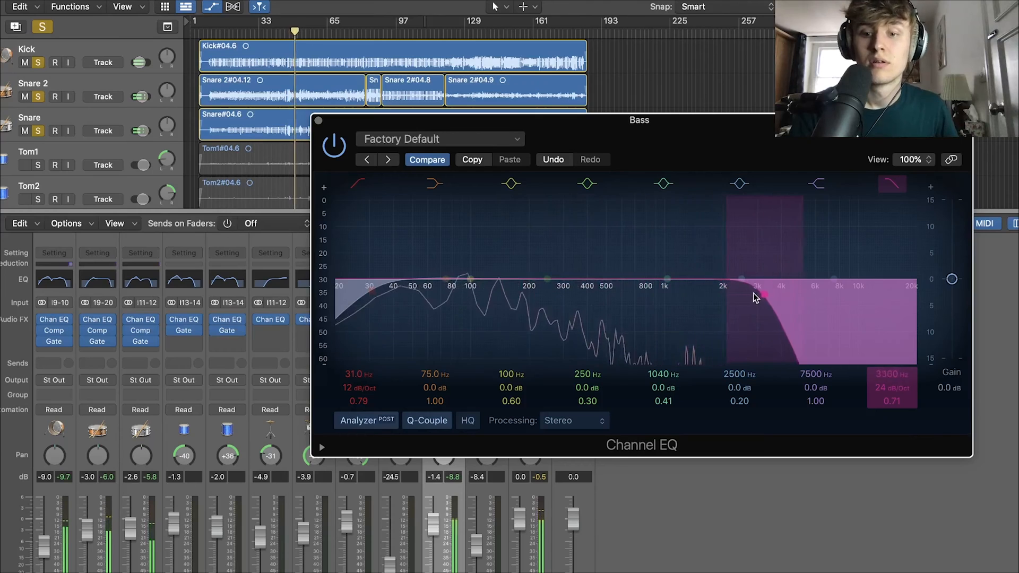
drag(754, 296, 776, 296)
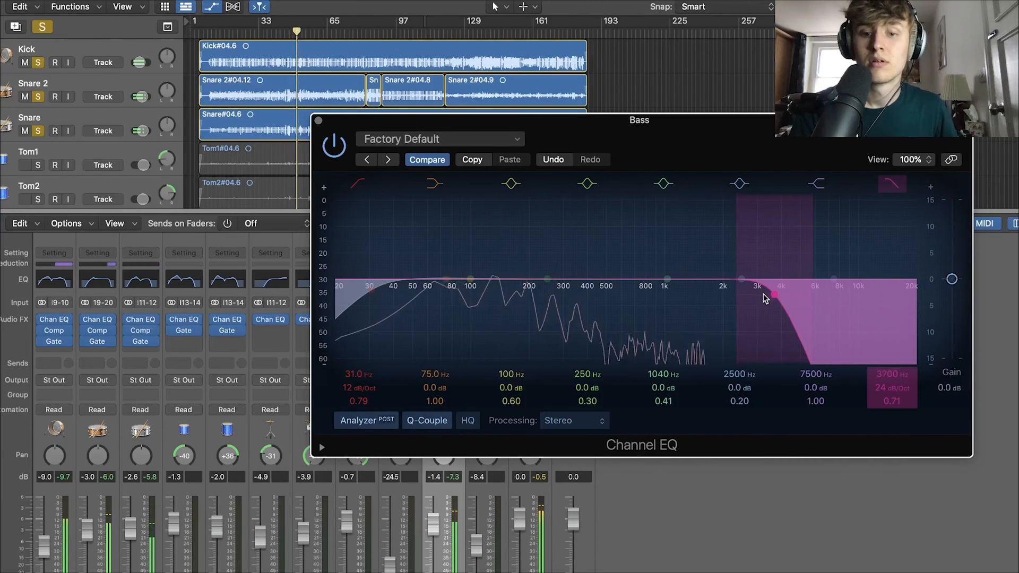
drag(773, 295, 783, 286)
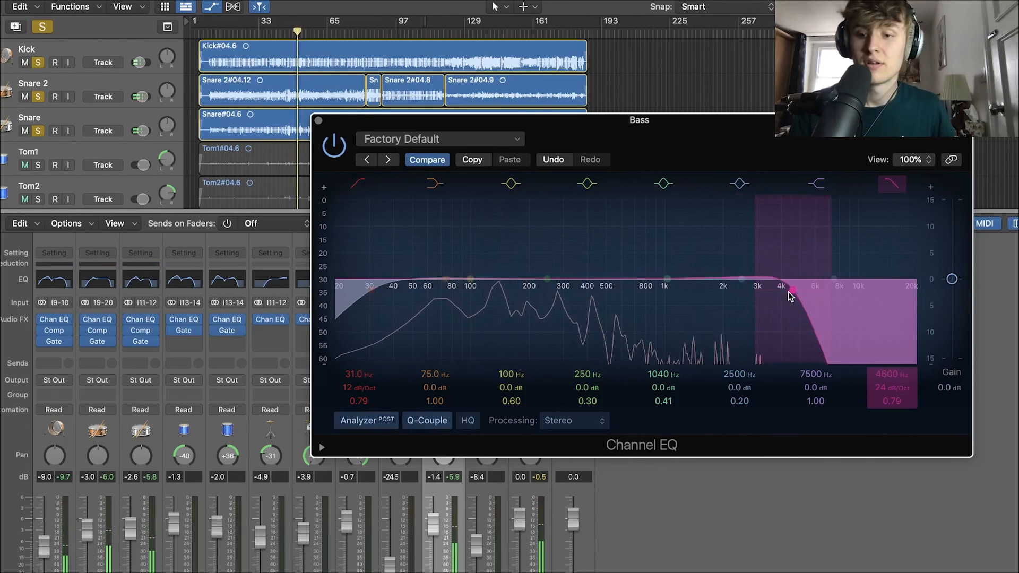
drag(785, 286, 798, 297)
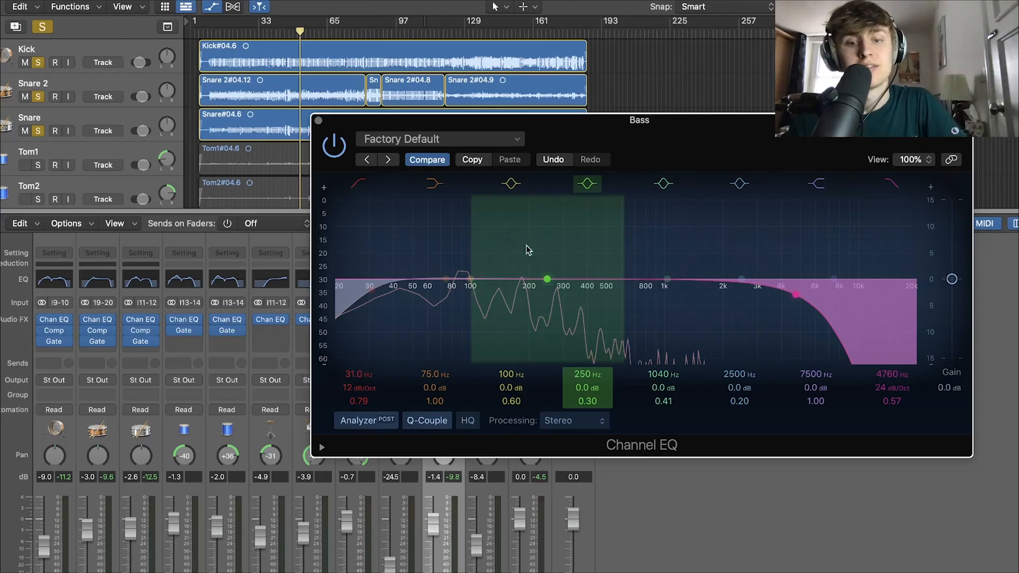
Sweep a narrow bell through the bass range, settling on a gentle, wider lift near 172 Hz.
drag(548, 278, 540, 281)
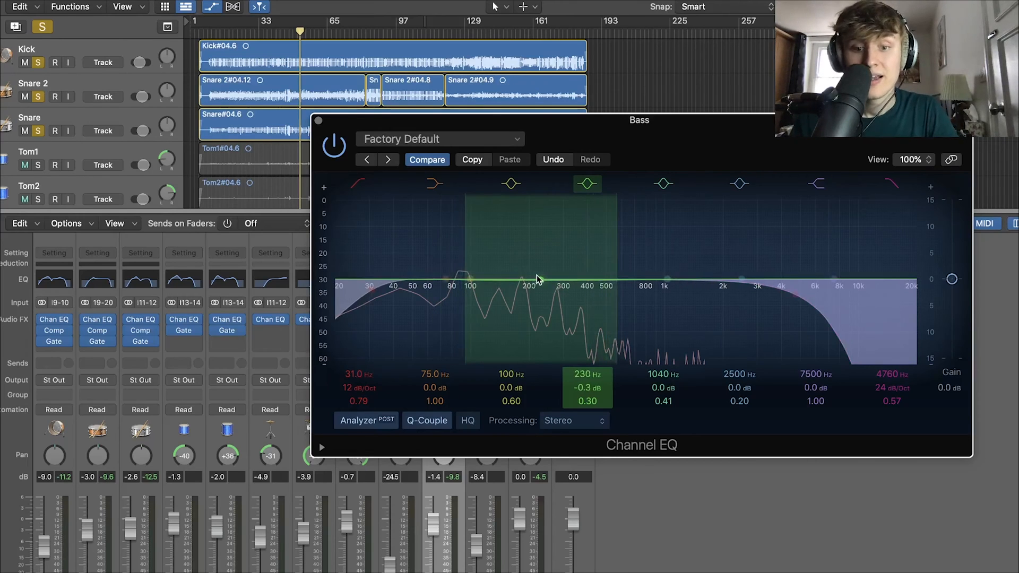
drag(539, 281, 540, 280)
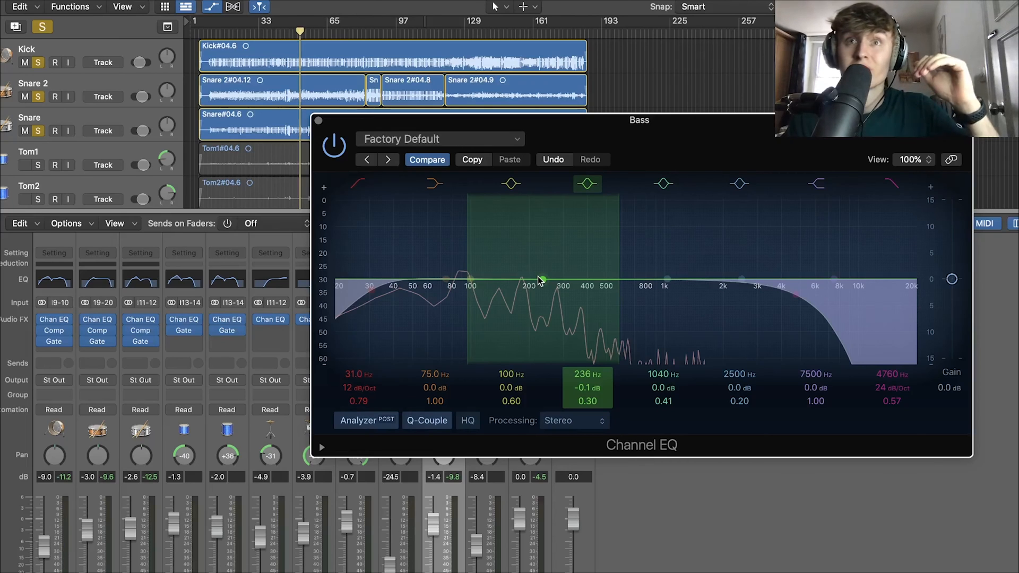
drag(541, 279, 587, 250)
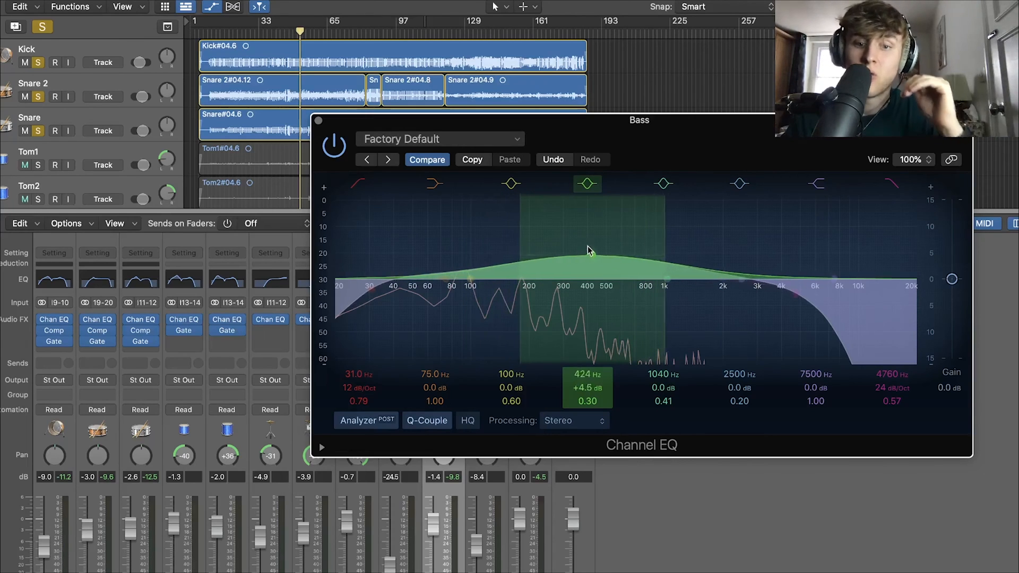
drag(587, 251, 596, 253)
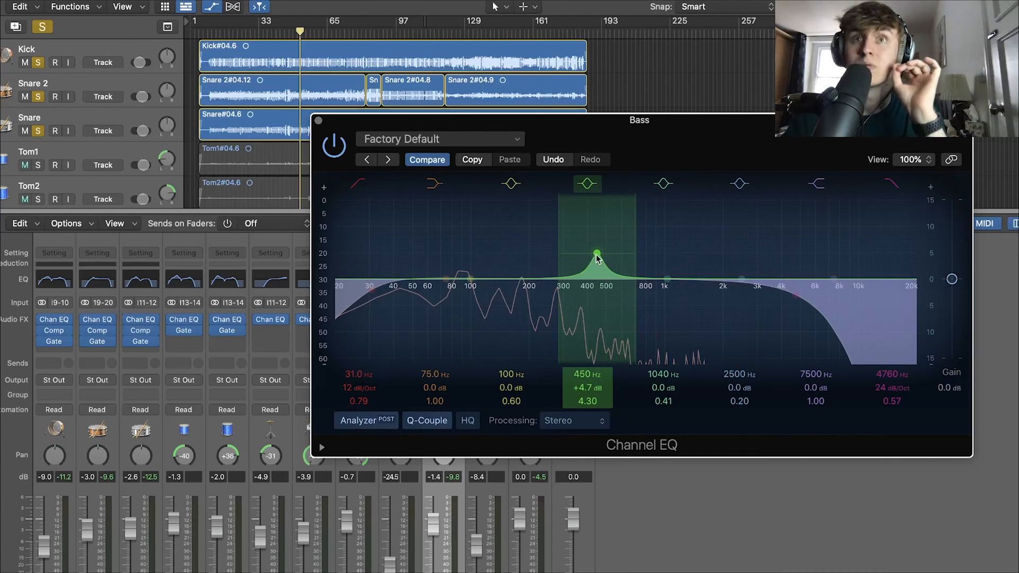
drag(596, 254, 544, 220)
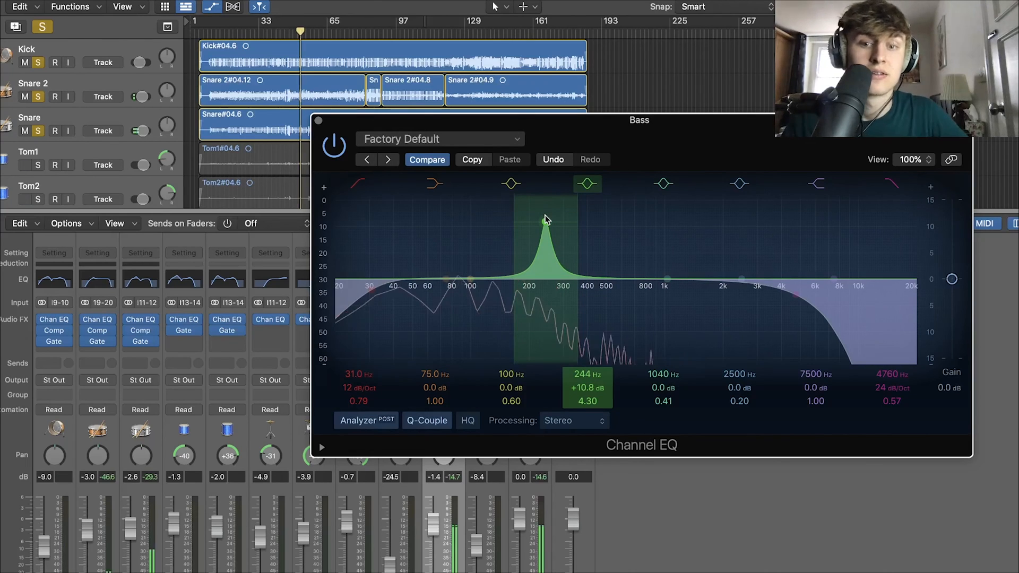
drag(547, 220, 480, 200)
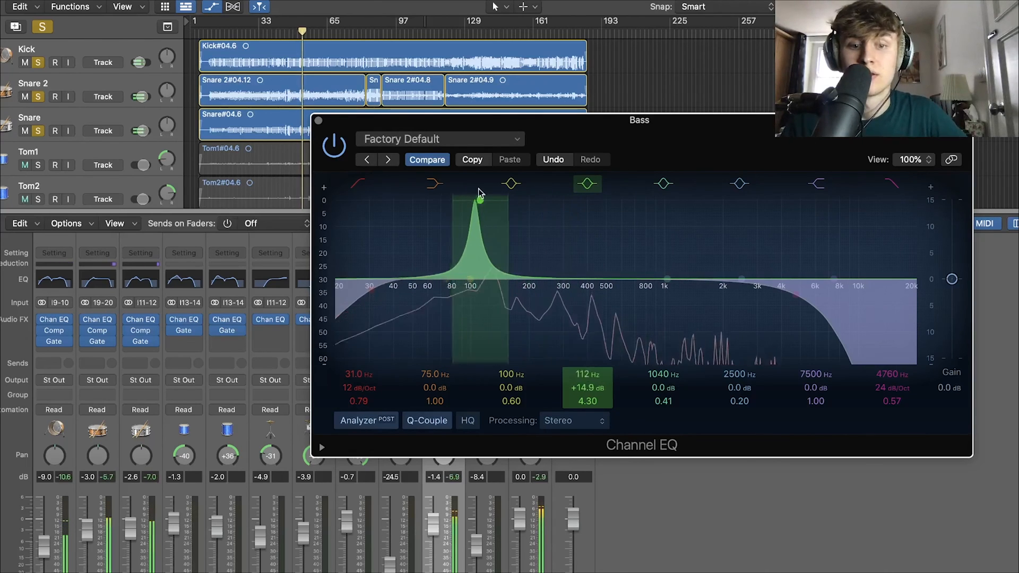
drag(479, 199, 439, 188)
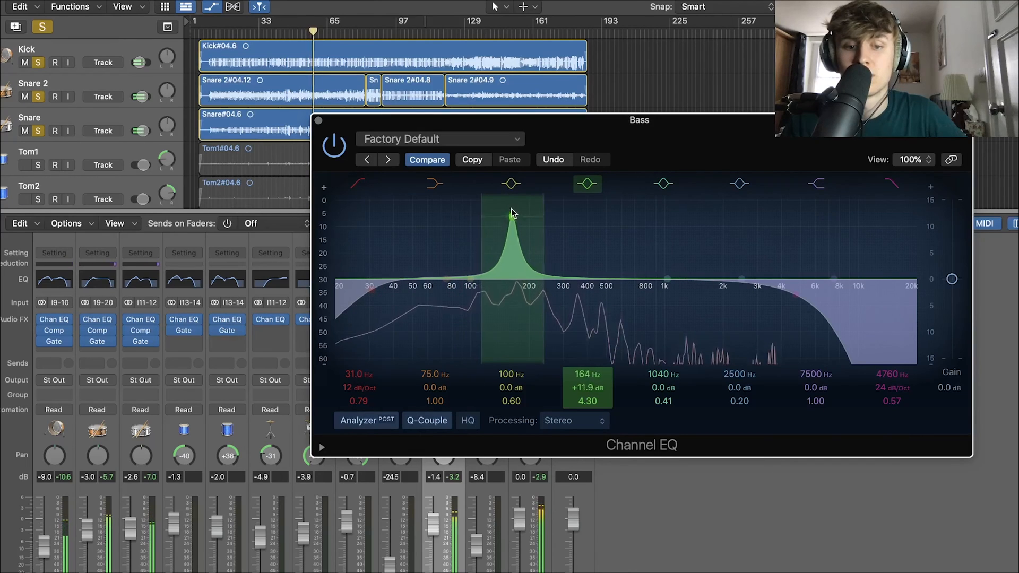
drag(510, 213, 516, 259)
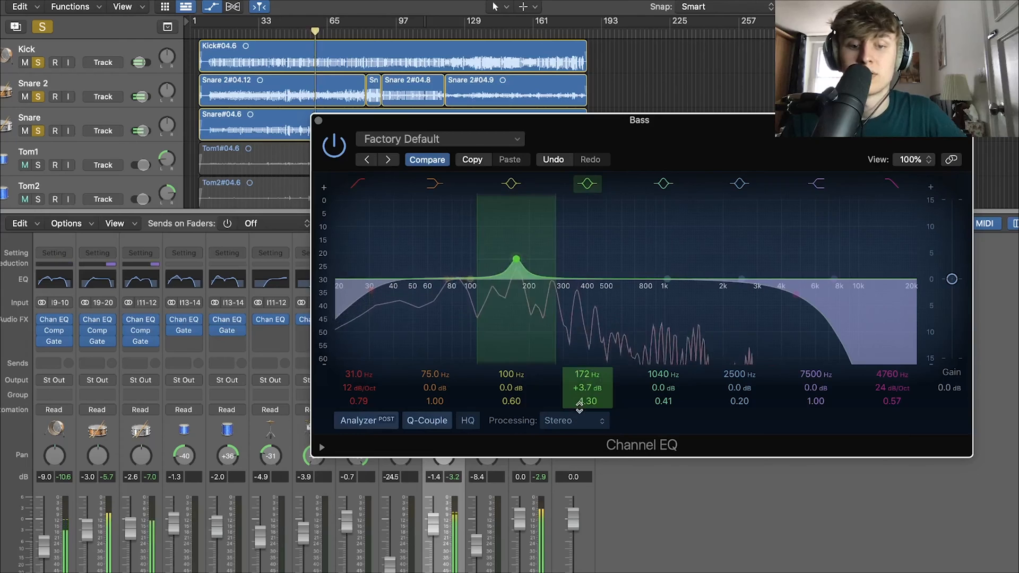
click(664, 279)
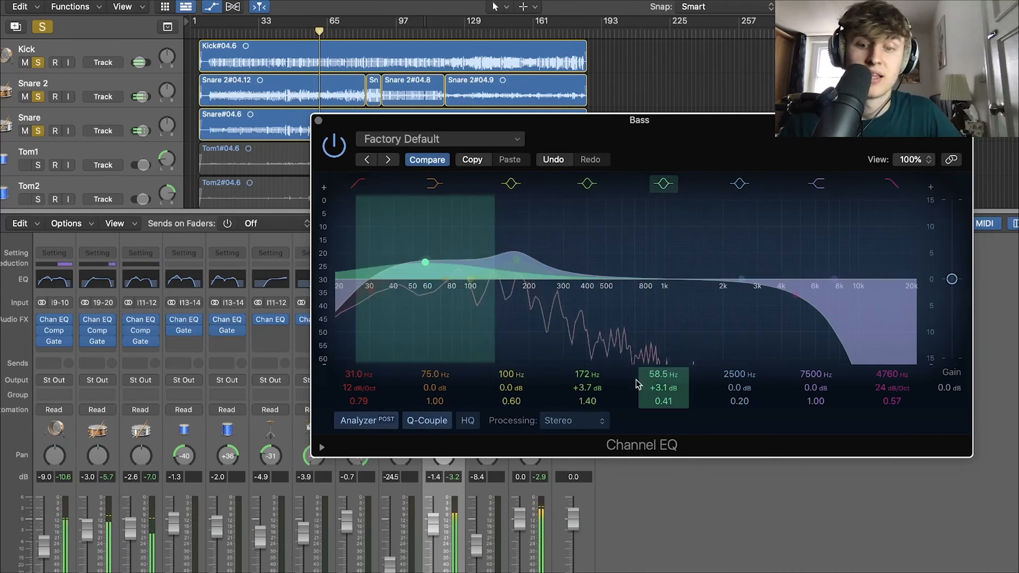
Boost the low end around 75 Hz, about +6.3 dB.
drag(662, 401, 663, 377)
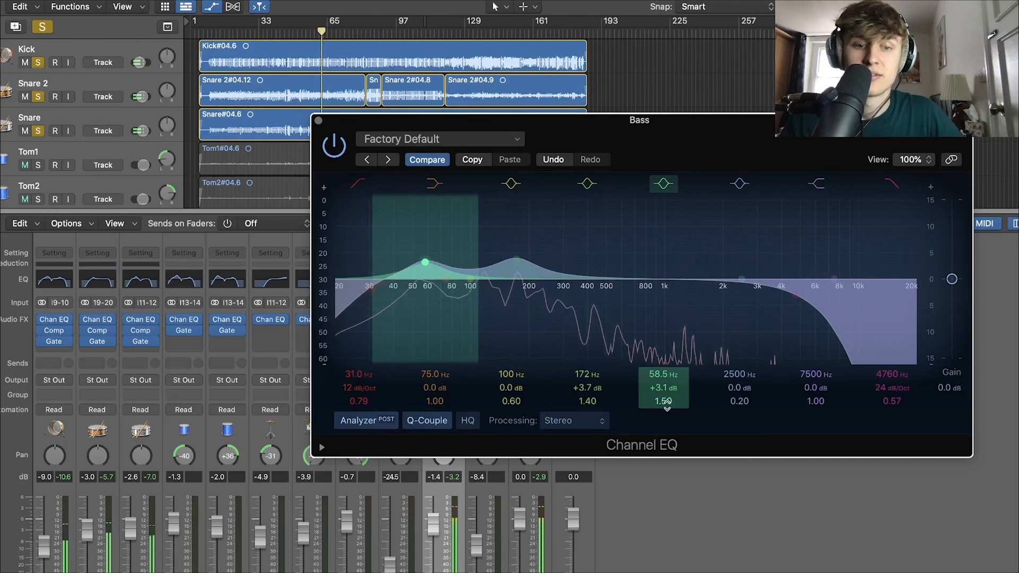
drag(425, 263, 446, 246)
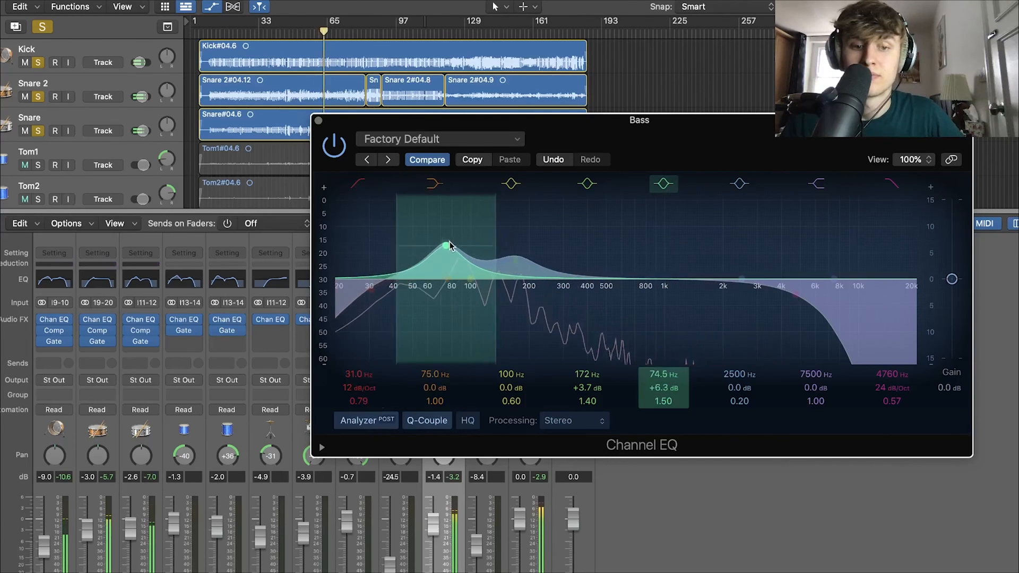
drag(443, 245, 460, 262)
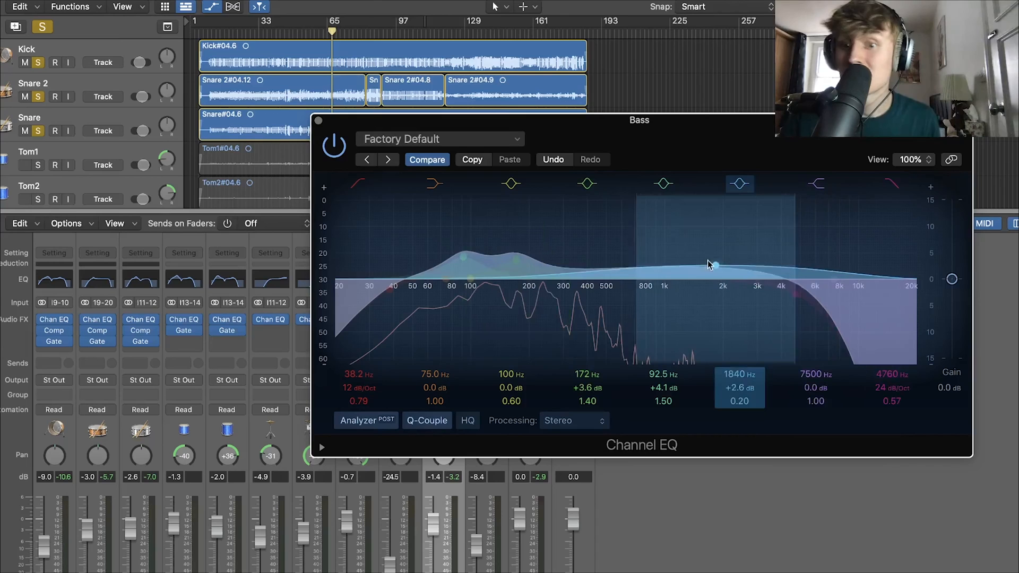
Cut a narrow boxy dip of about -7.9 dB near 288 Hz and fine-tune the 172 Hz boost gain.
drag(708, 266, 684, 245)
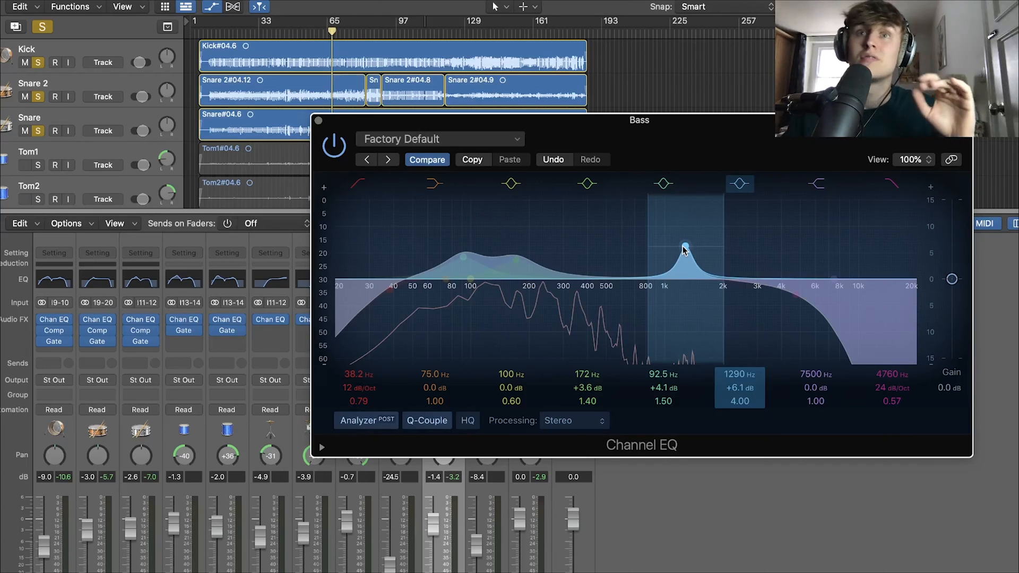
drag(684, 248, 634, 241)
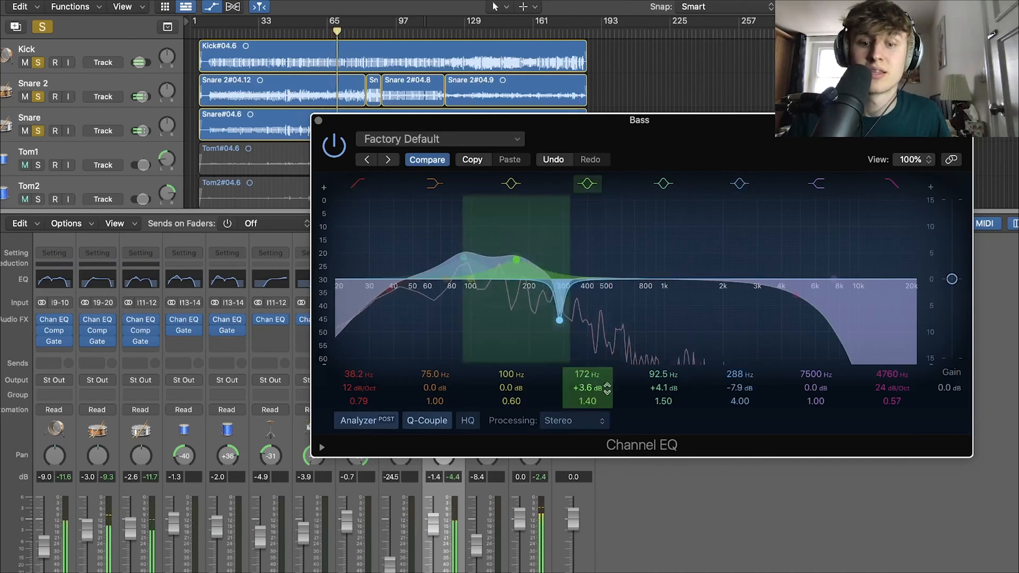
click(738, 184)
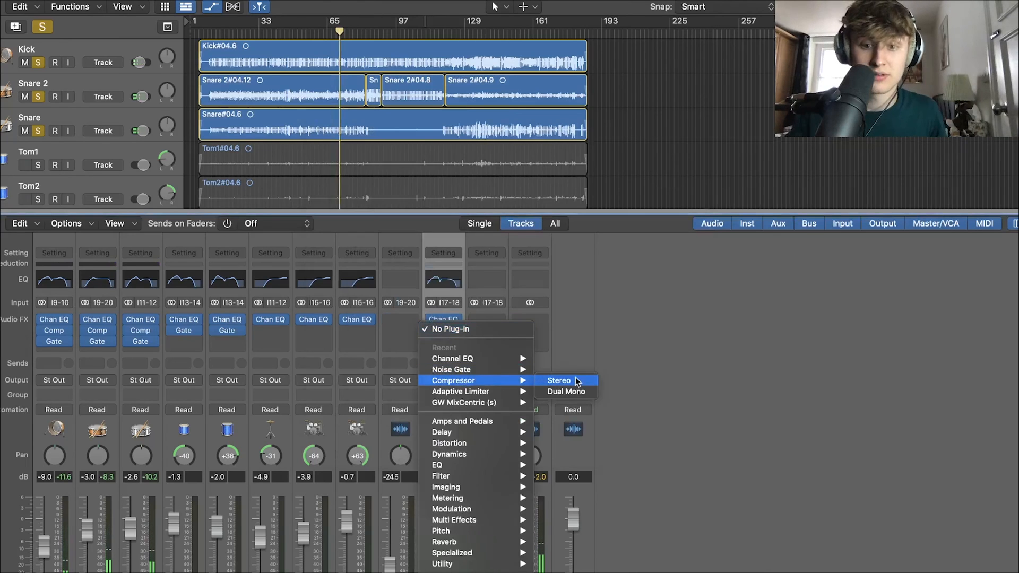
Add a stereo Platinum Digital compressor: graph view, ratio ~5.4:1, knee 0.7, threshold -22 dB.
click(559, 380)
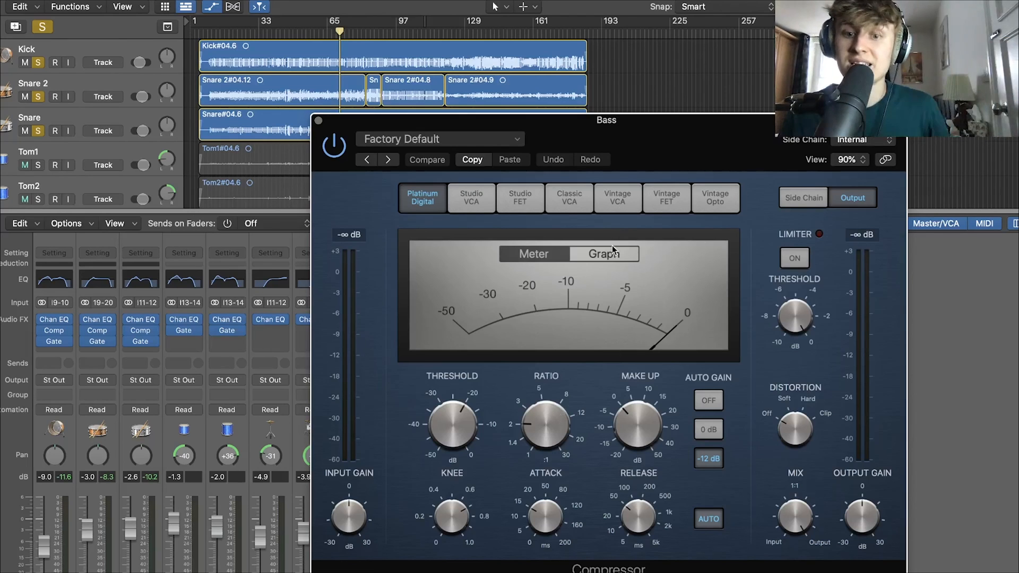
click(603, 254)
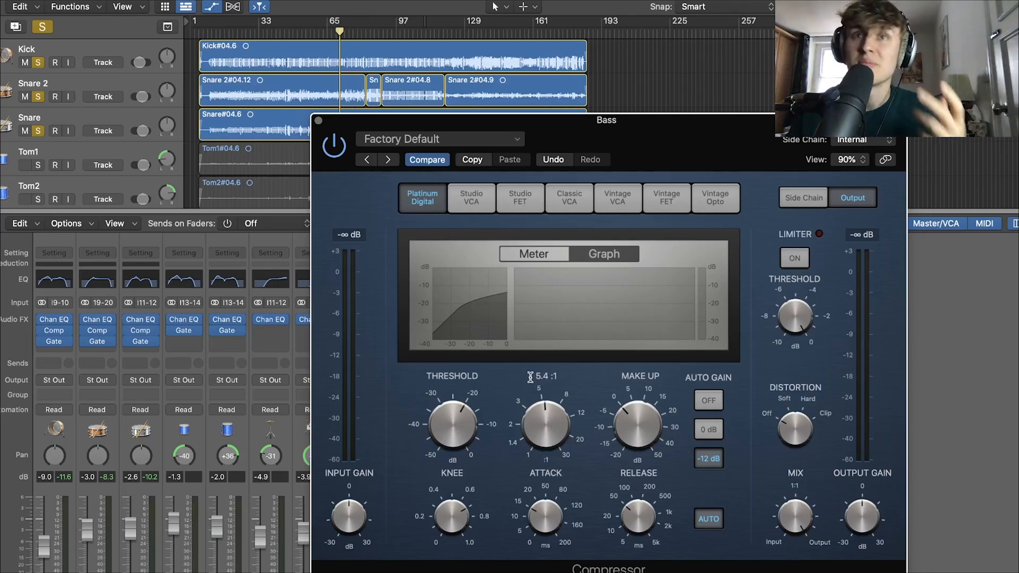
click(532, 254)
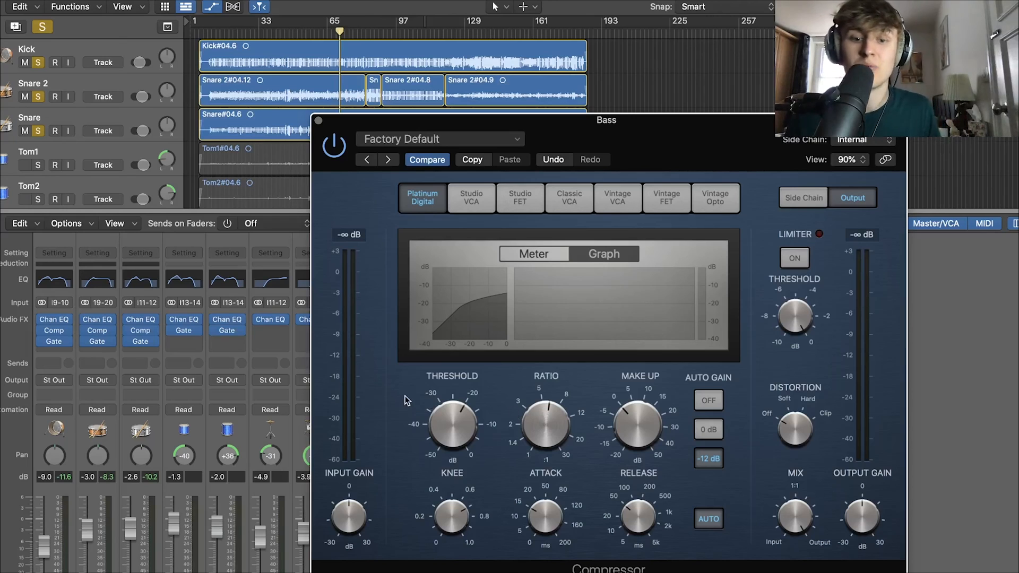
drag(452, 423, 451, 445)
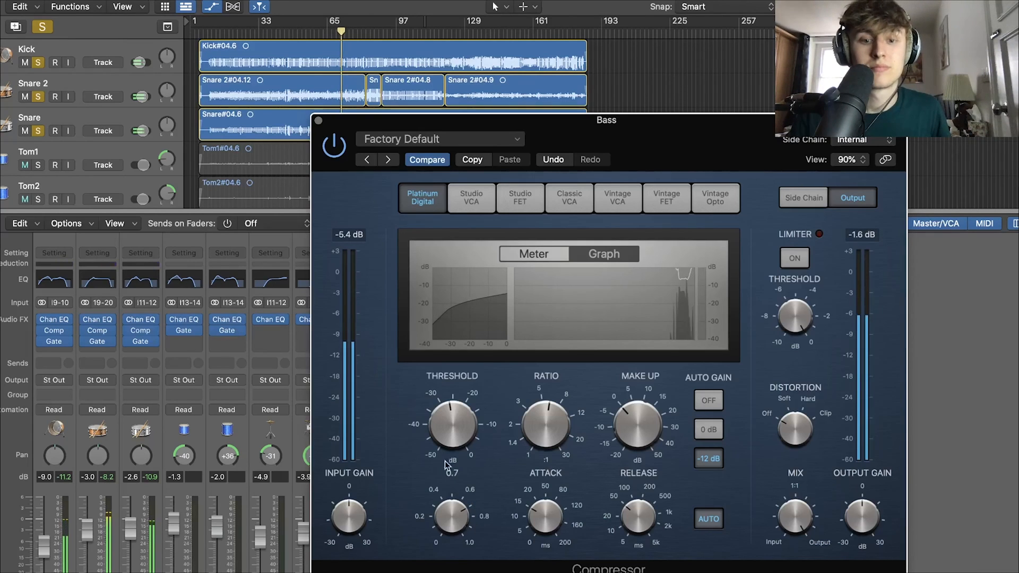
drag(451, 425, 468, 413)
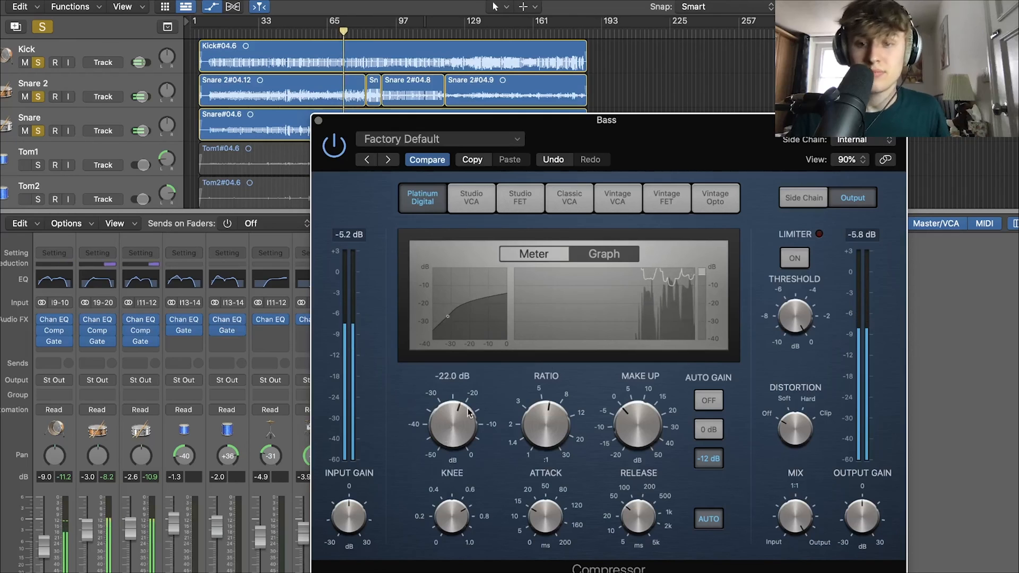
click(533, 254)
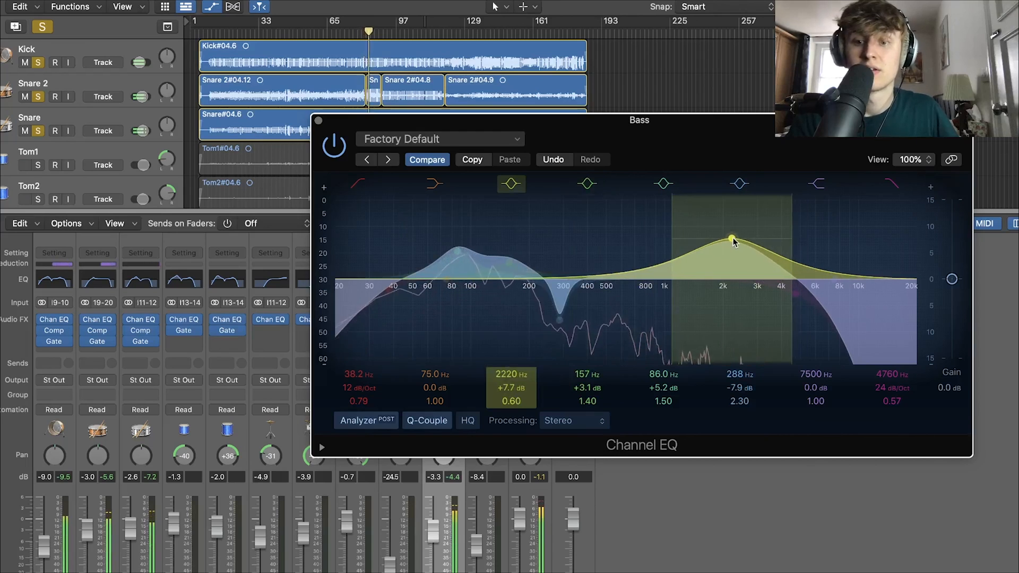
Ease the bass EQ presence boost near 2.3 kHz down to about +5.3 dB.
drag(732, 239, 733, 251)
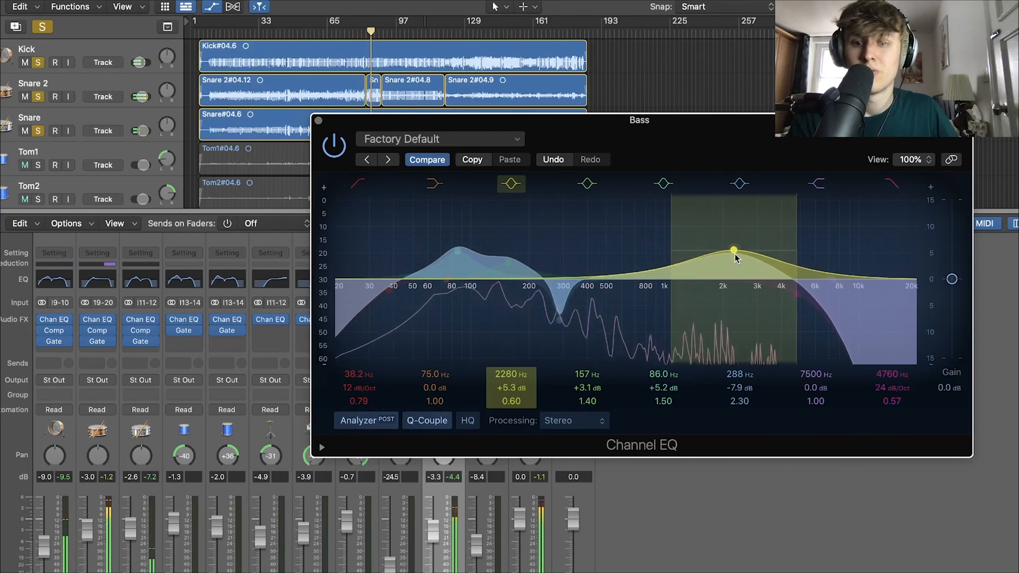
drag(733, 250, 733, 254)
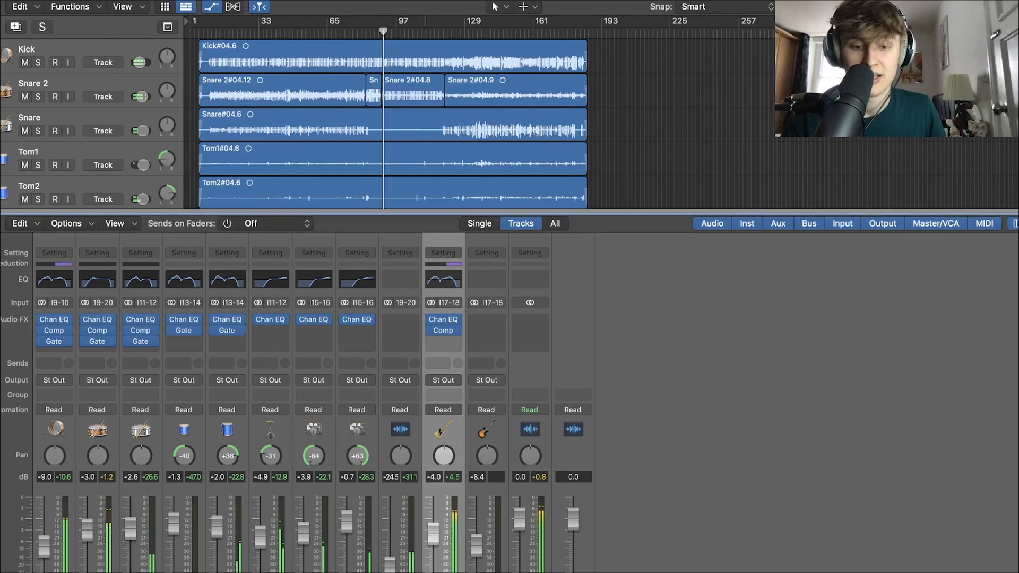
Lower the bass fader to about -9.2 dB and bring Snare 2 up slightly.
drag(442, 513, 442, 556)
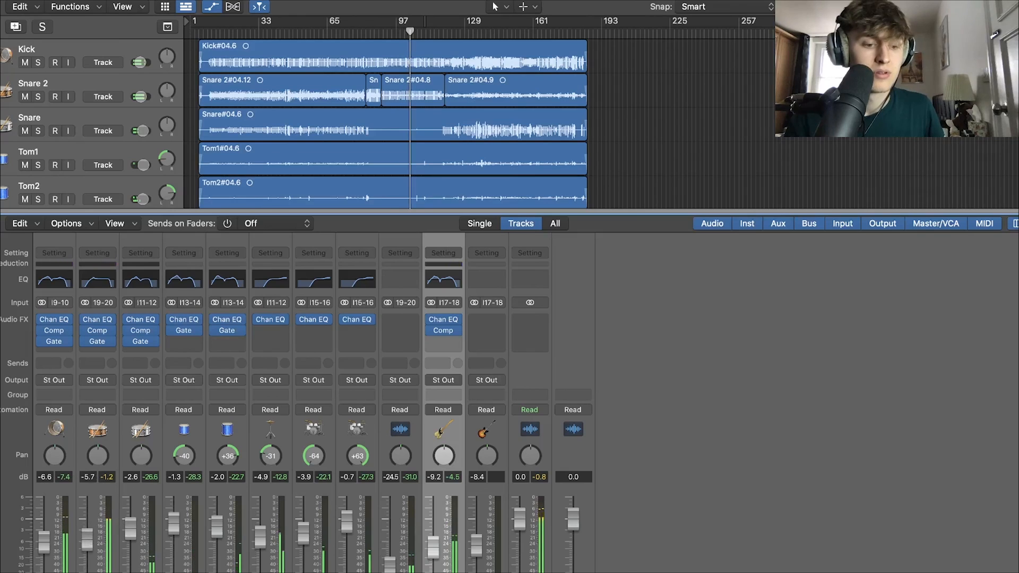
drag(94, 527, 92, 538)
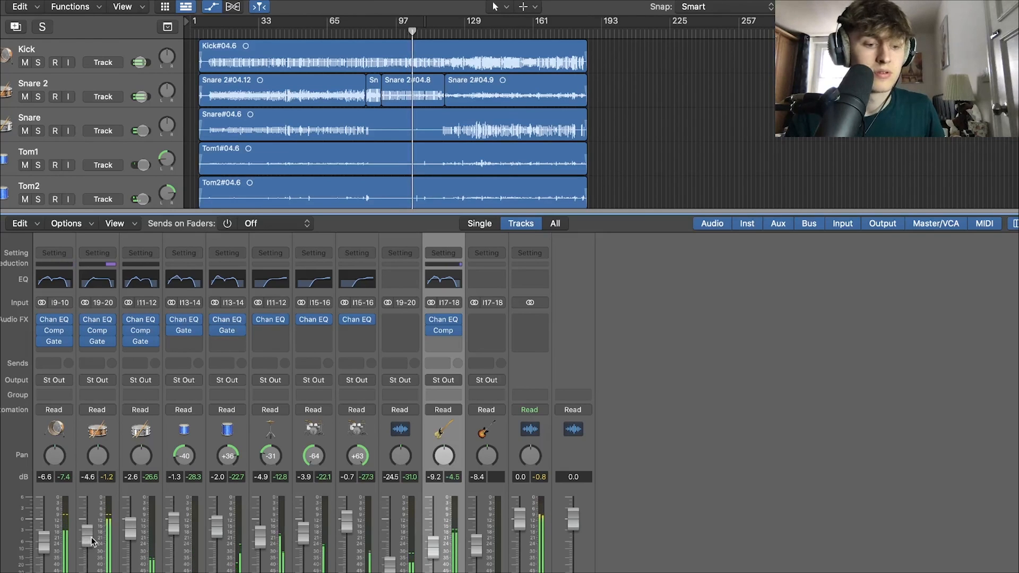